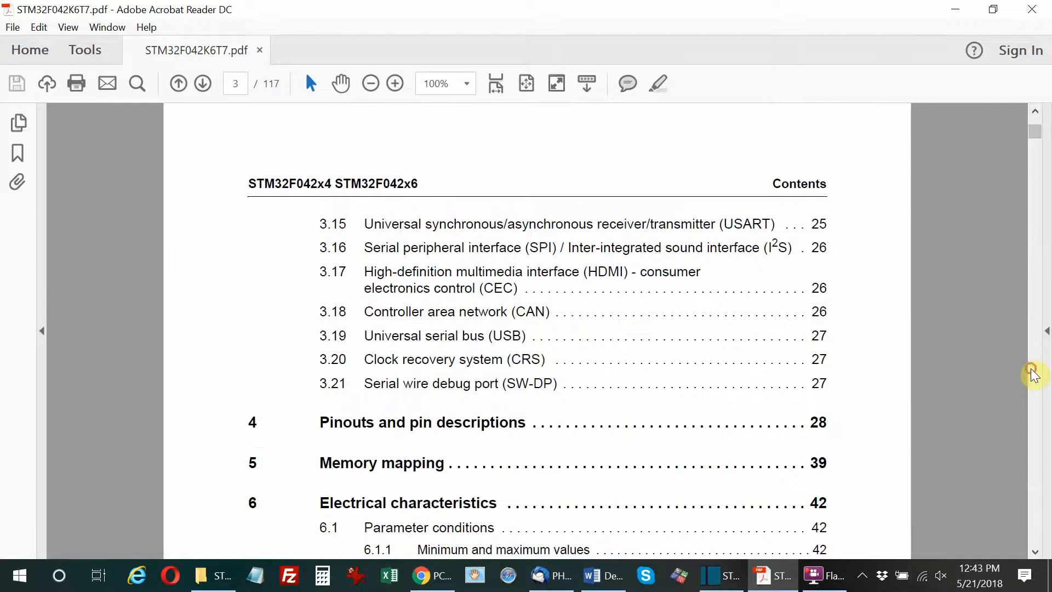
Enter 1 oz/ft^2 copper thickness for the 0.120 A trace width calculation.
click(432, 575)
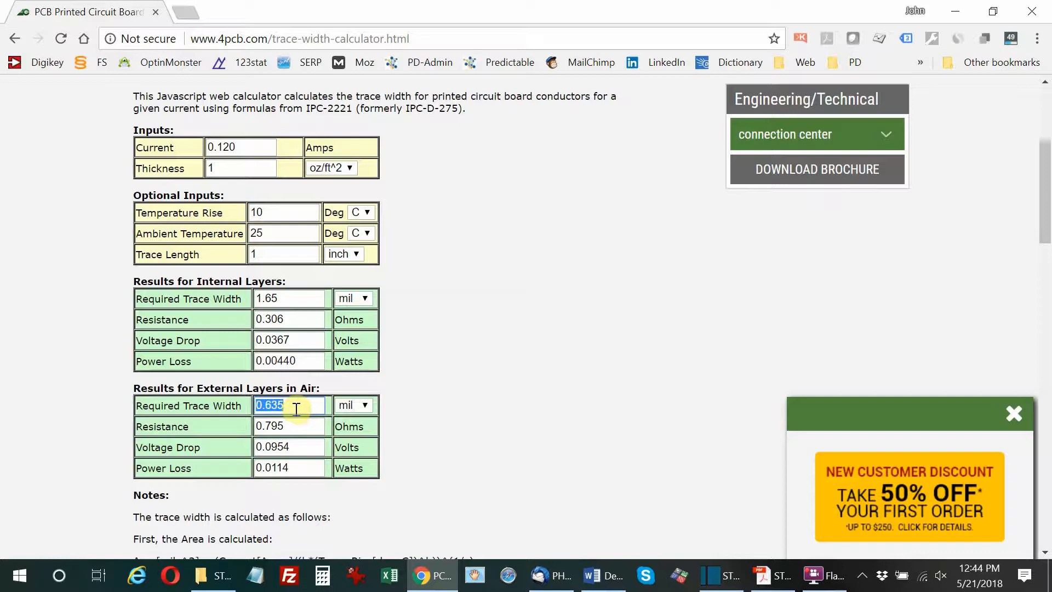
text(1)
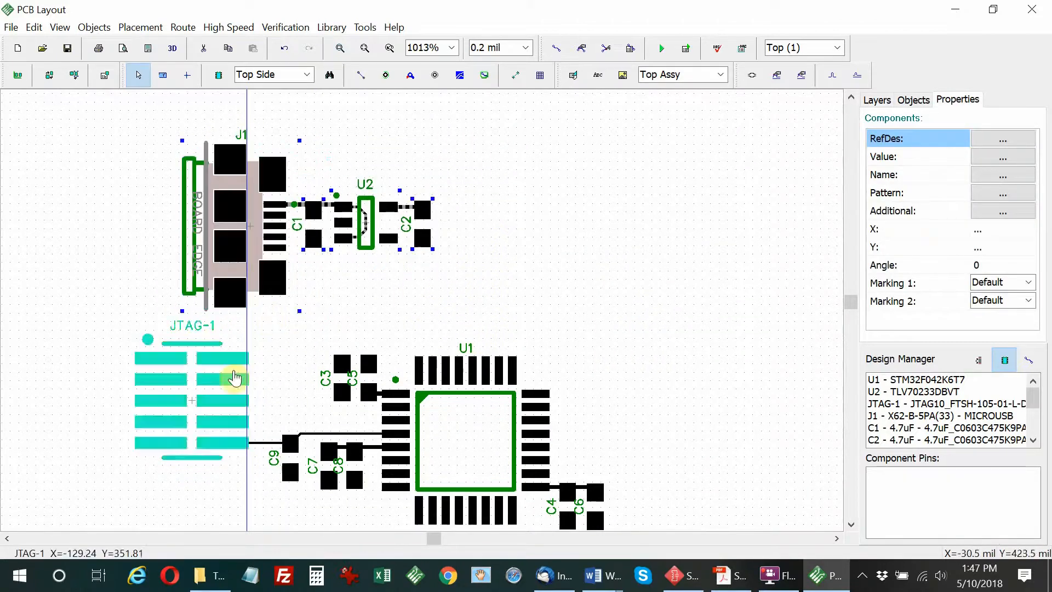
Draw a trace from a JTAG-1 pad to its matching U1 pin, around C3 and C5.
click(161, 359)
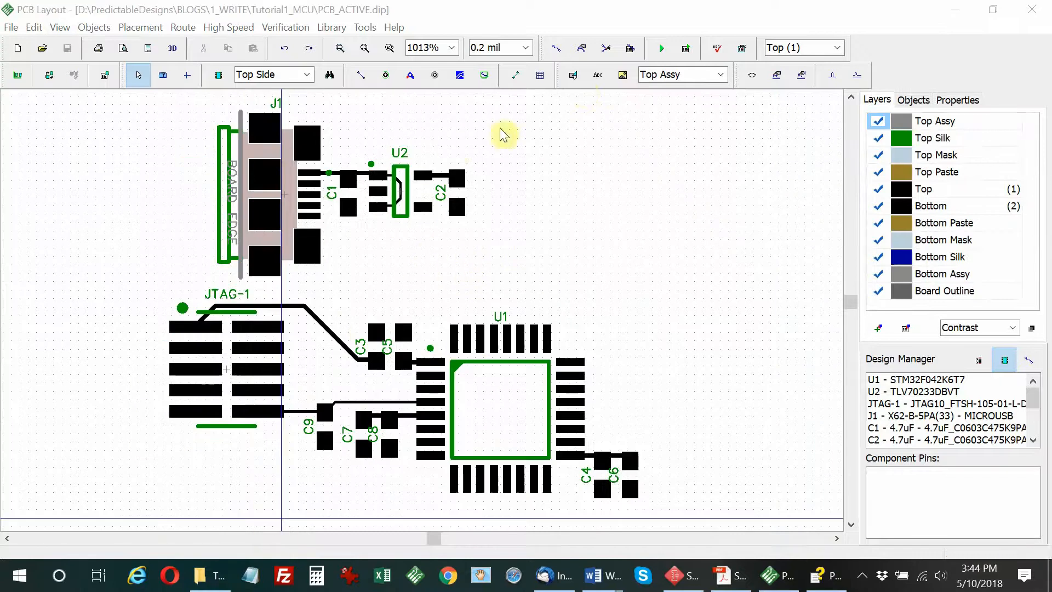
click(555, 48)
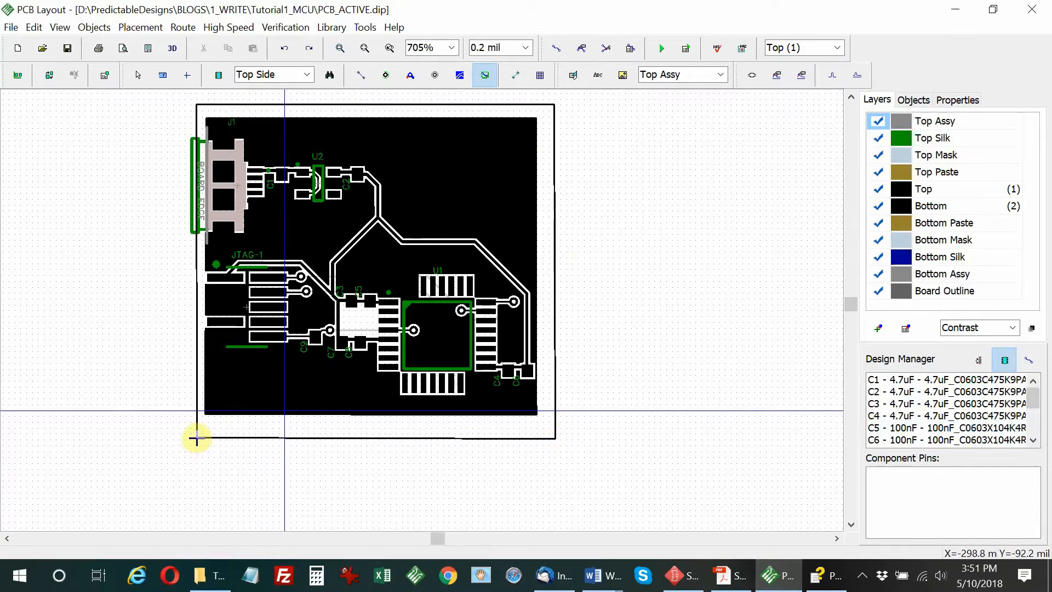
mouse_move(197, 105)
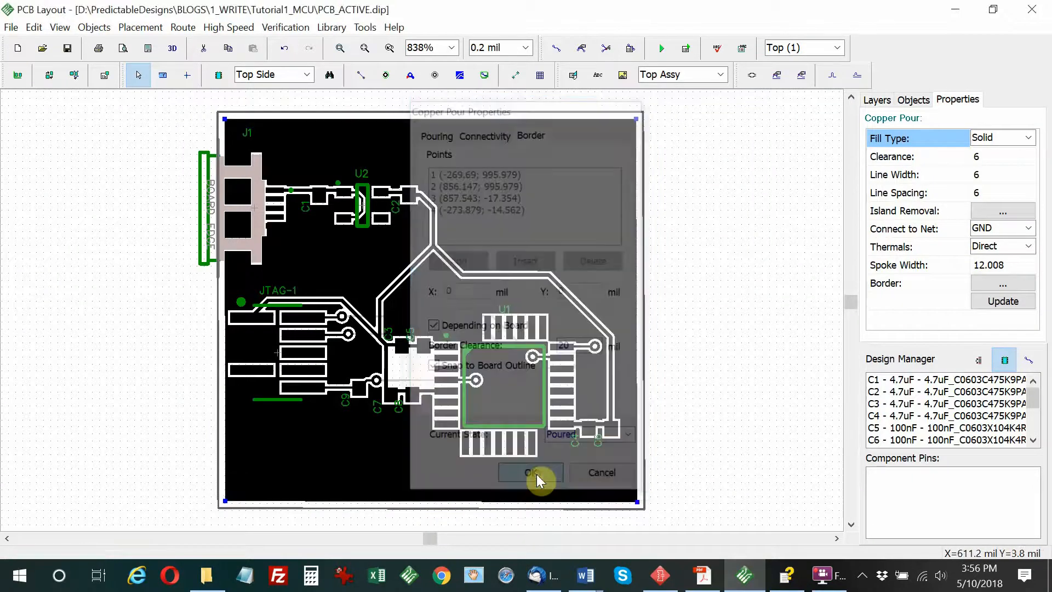
Confirm the copper pour border with Snap to Board Outline enabled.
click(530, 472)
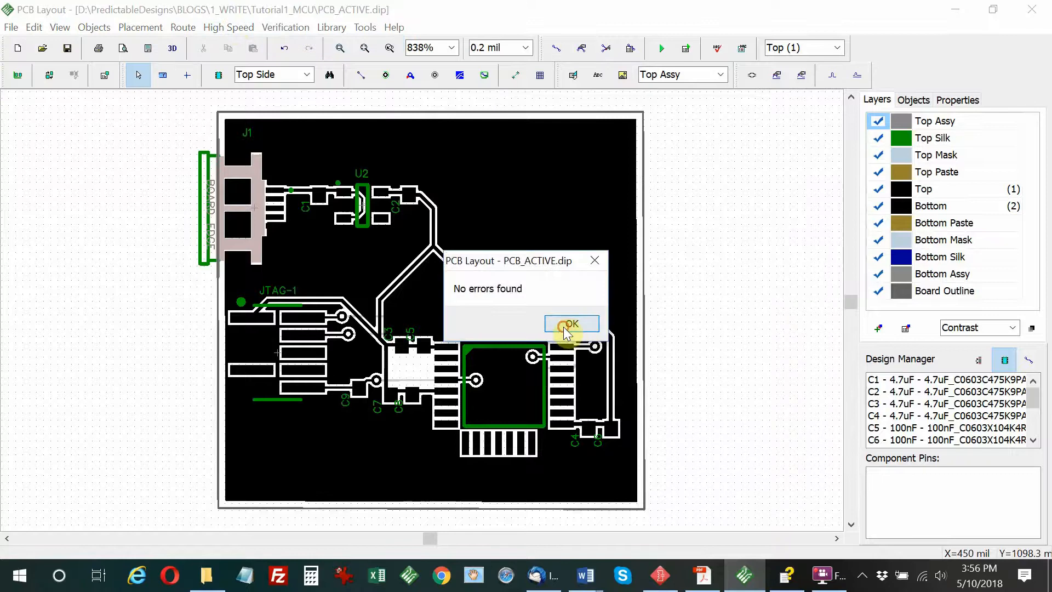
Dismiss the design rule check's 'No errors found' message.
click(571, 323)
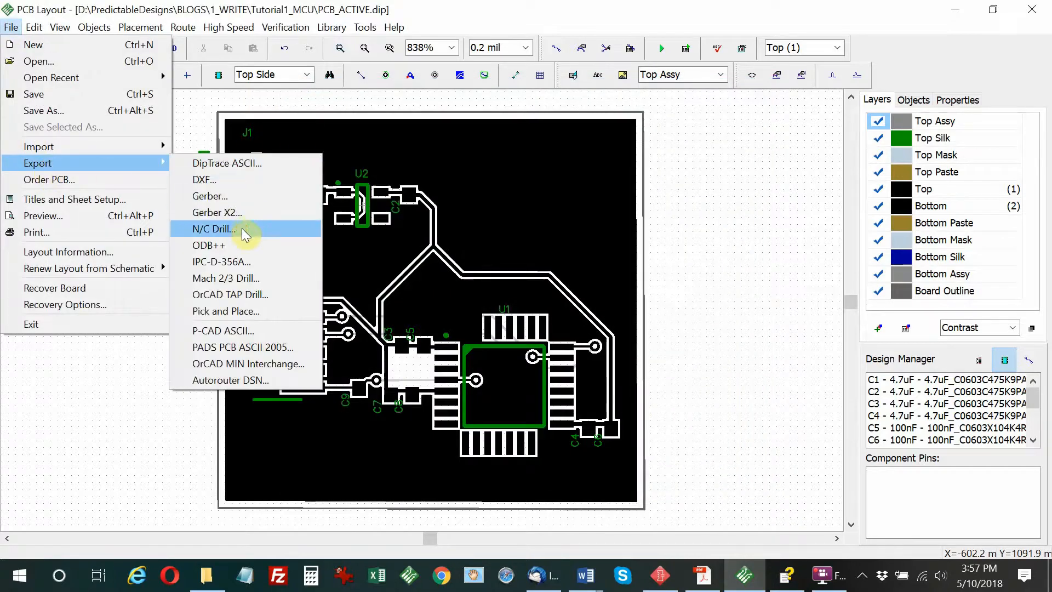
Open the N/C Drill export settings, then close them.
click(213, 228)
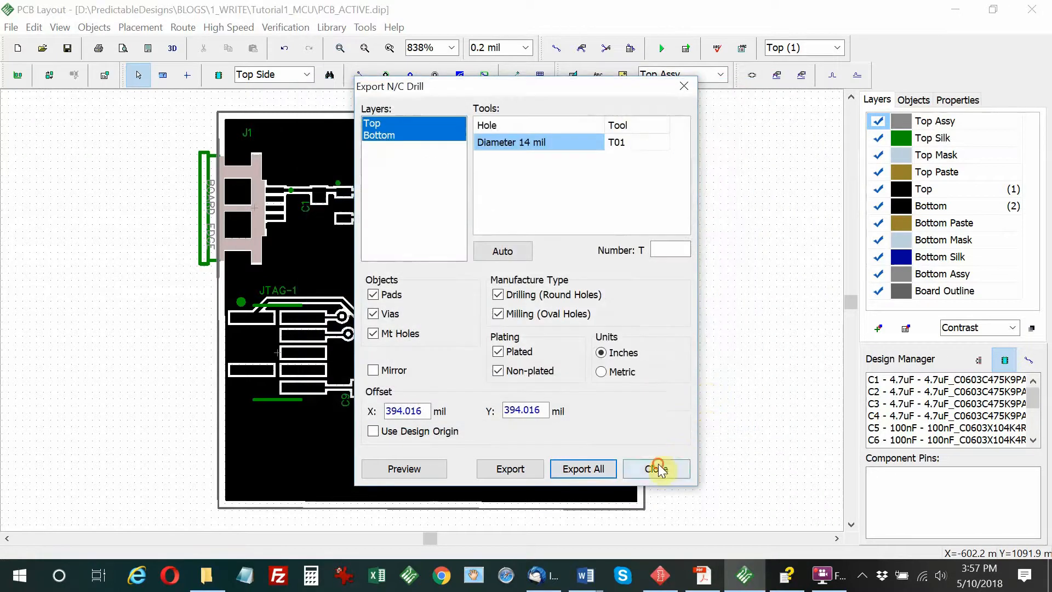
click(656, 469)
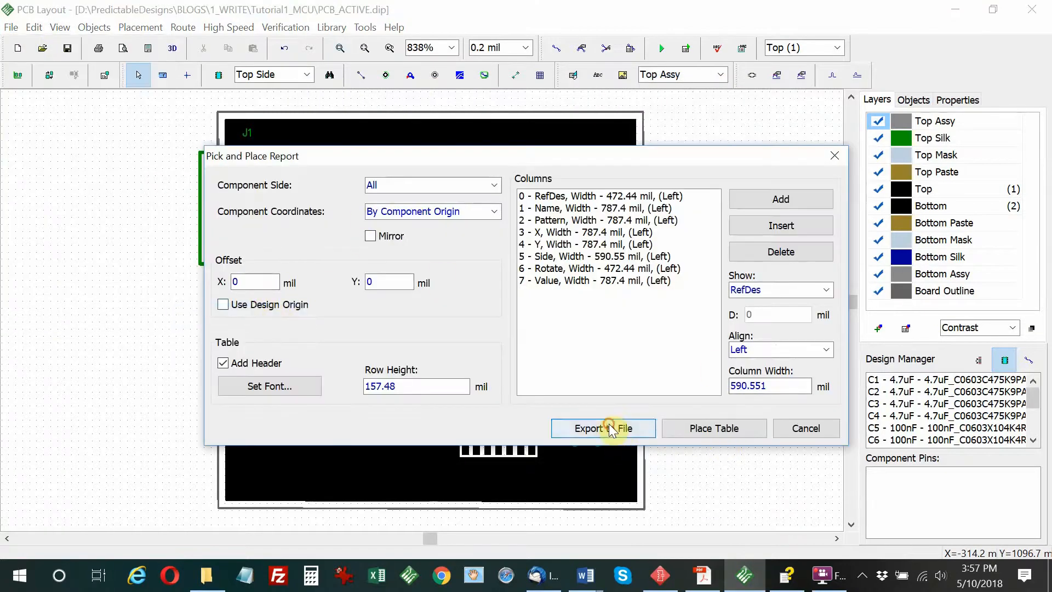